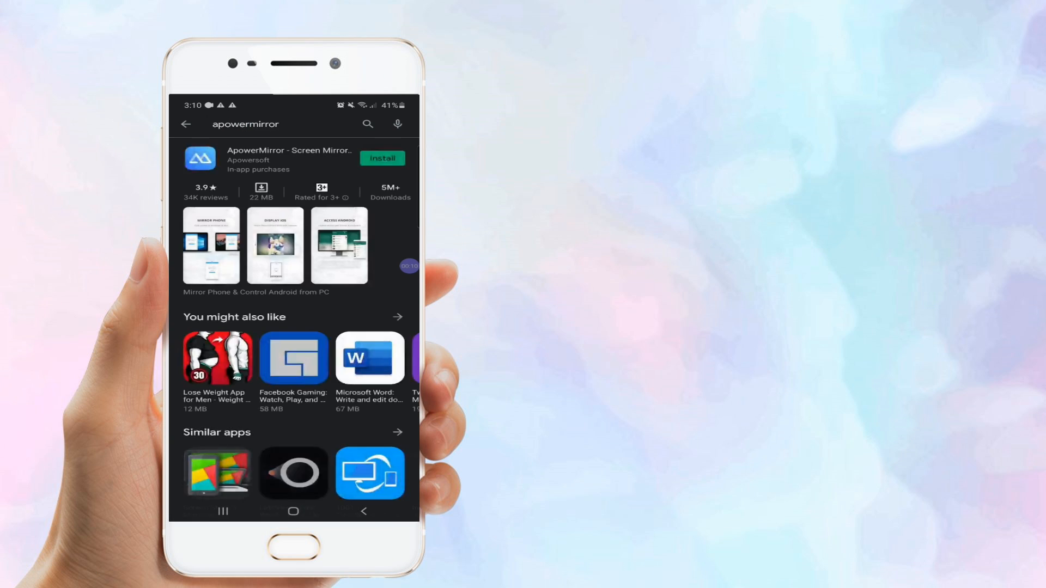
# Install ApowerMirror from the Play Store and launch it on the TV to show its PIN screen.
pyautogui.click(383, 158)
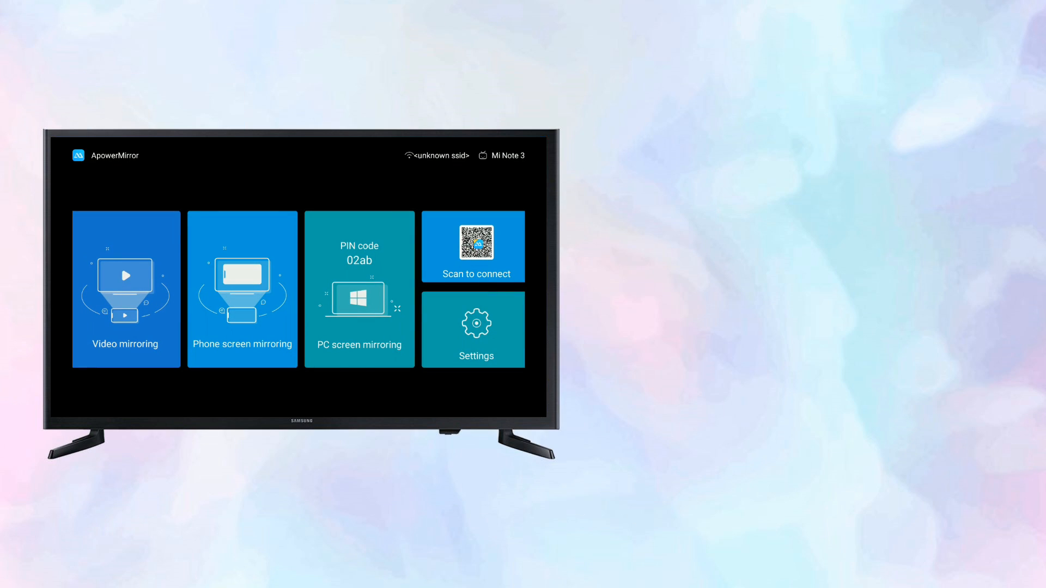
pyautogui.click(242, 289)
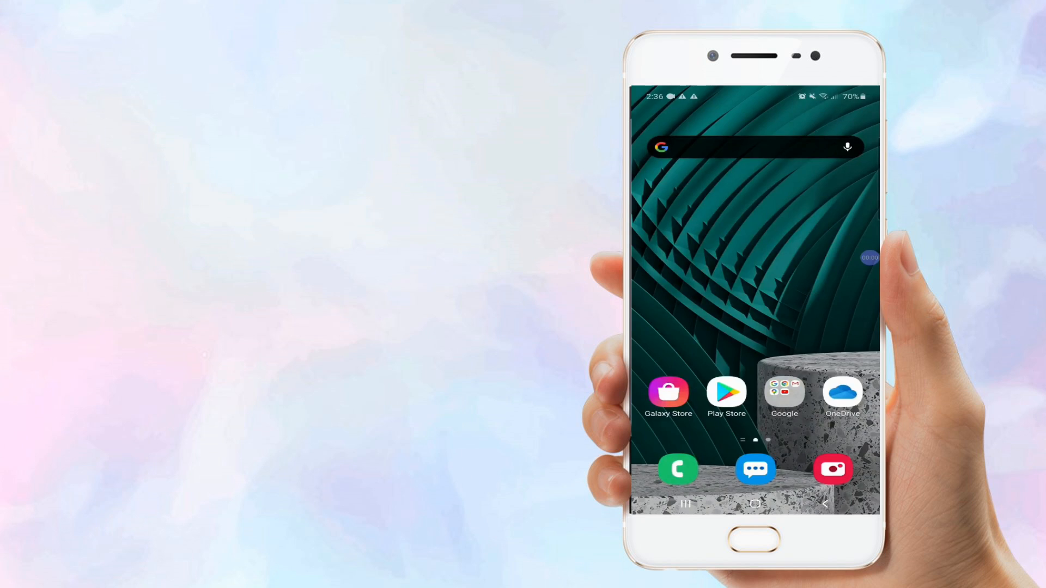
pyautogui.write('LetsView')
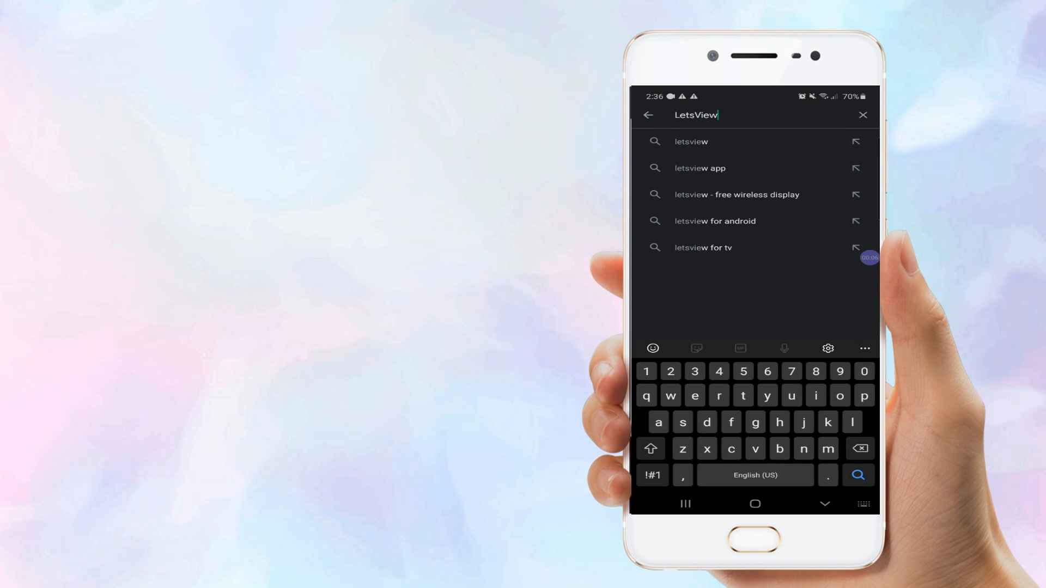
pyautogui.click(737, 194)
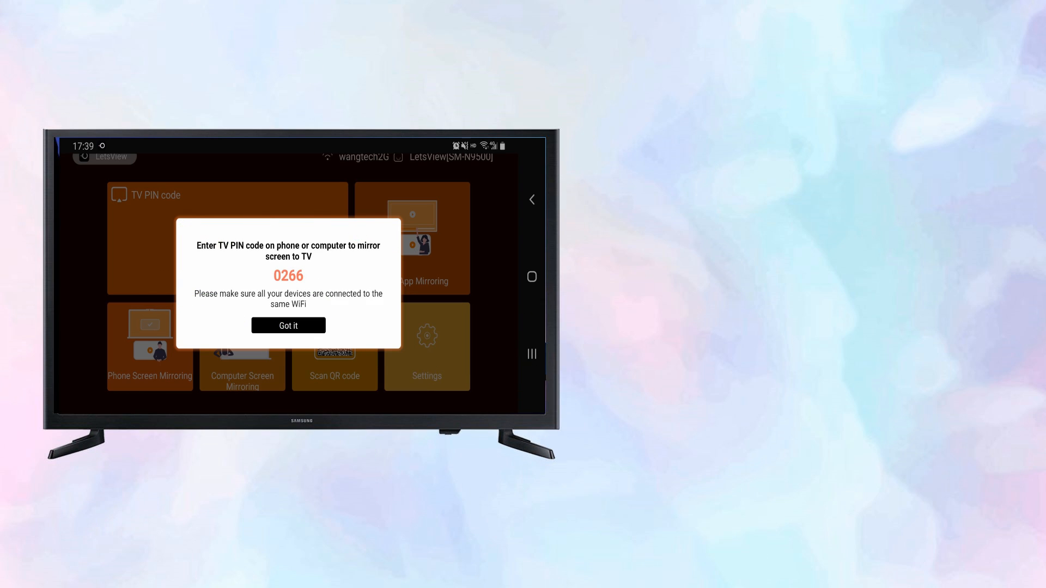
pyautogui.click(287, 326)
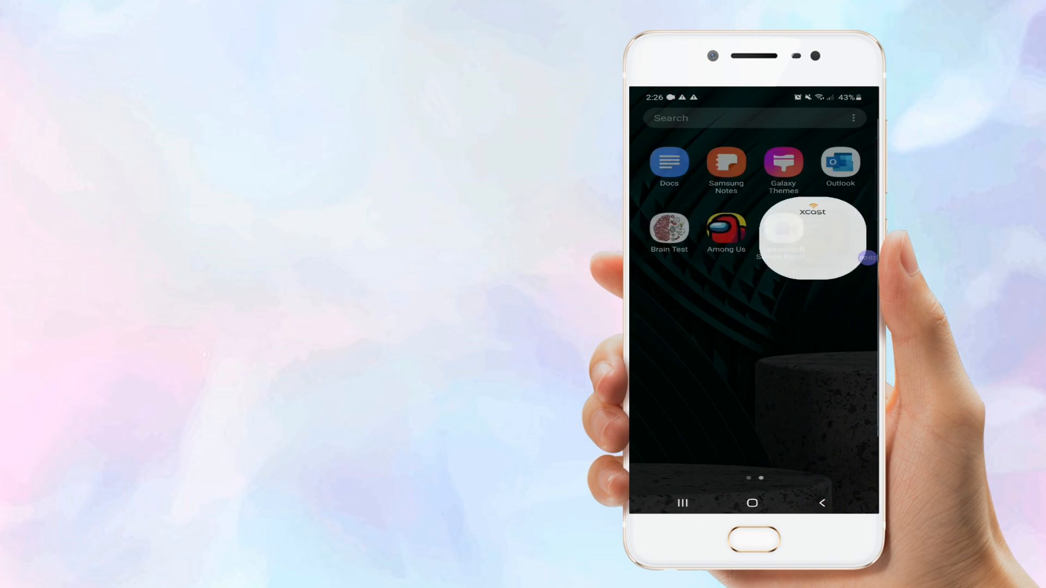
# Launch XCast from the app drawer so it scans the Wi-Fi for cast devices.
pyautogui.click(813, 236)
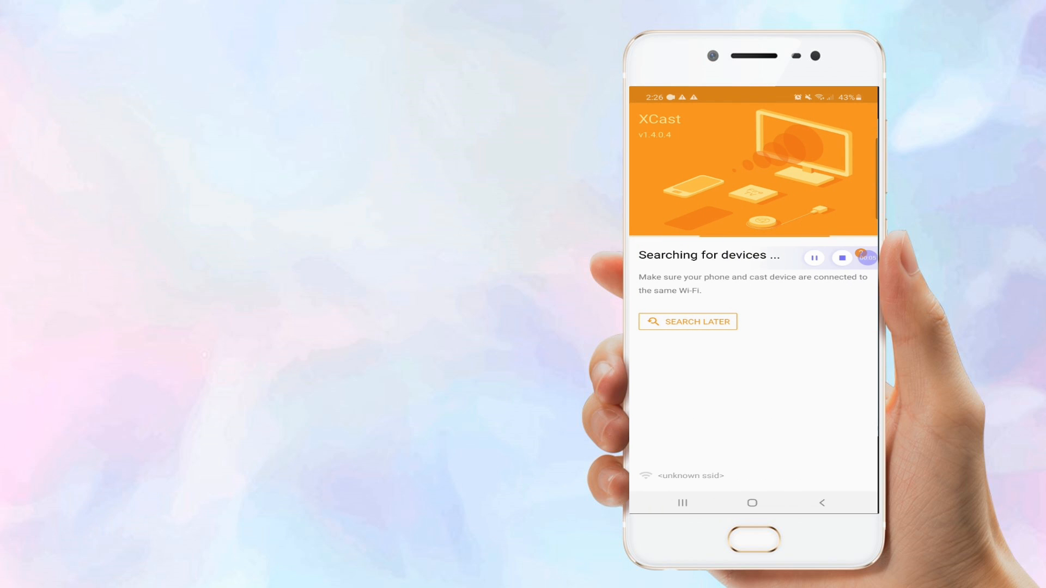